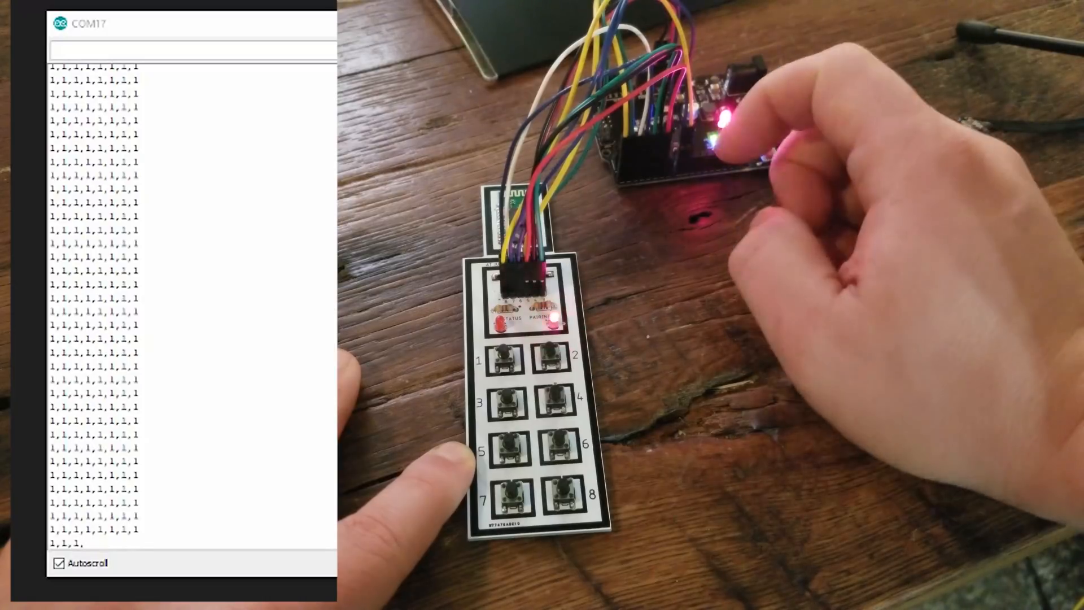
Hold button 1 and confirm the first Serial Monitor value changes from 1 to 0
{"action": "left_click", "coordinate": [493, 355]}
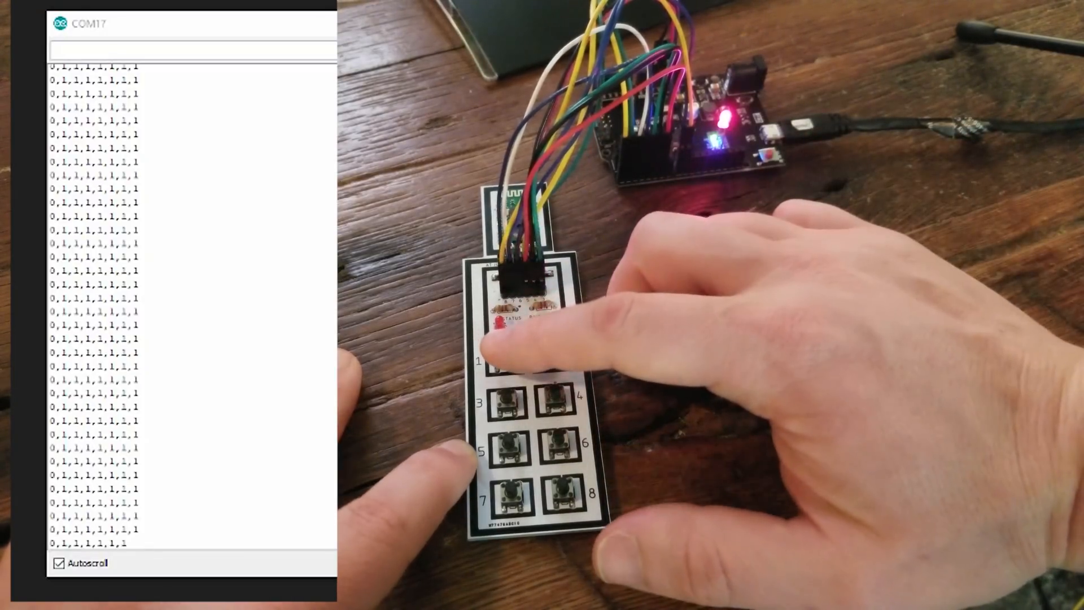